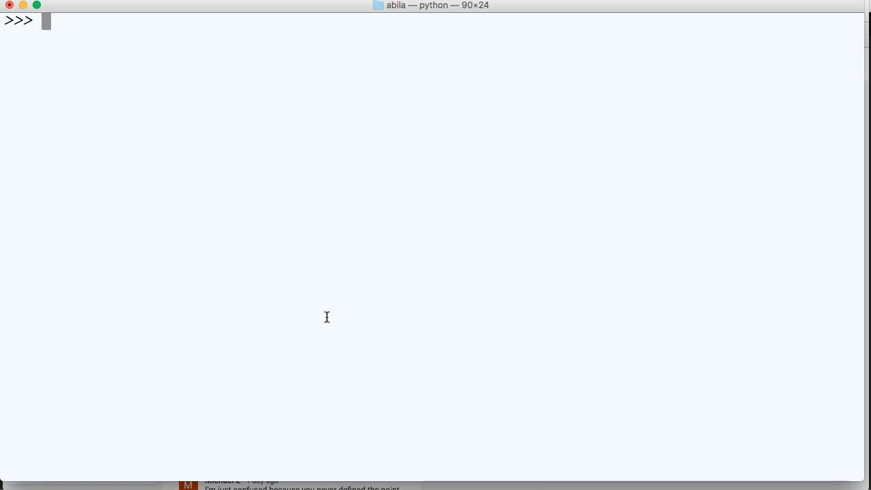
Begin total(n) with an if n == 1 branch printing "n is now 1"
type("de")
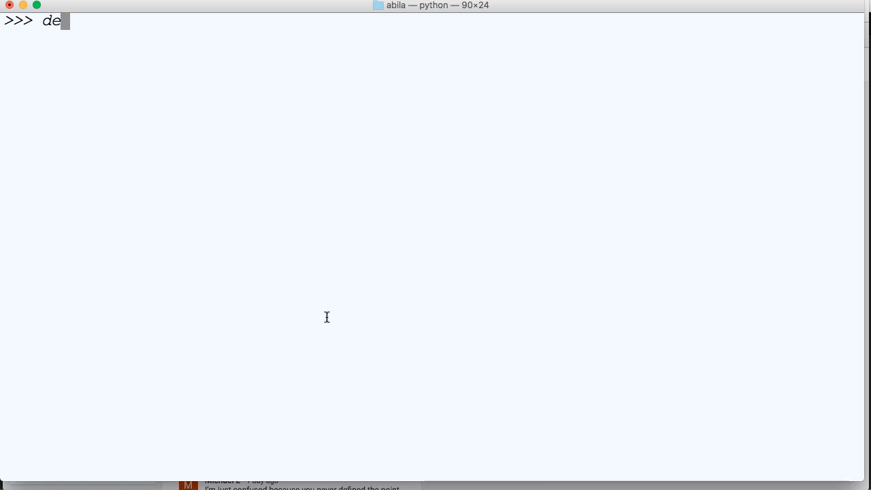
type("f total(n):")
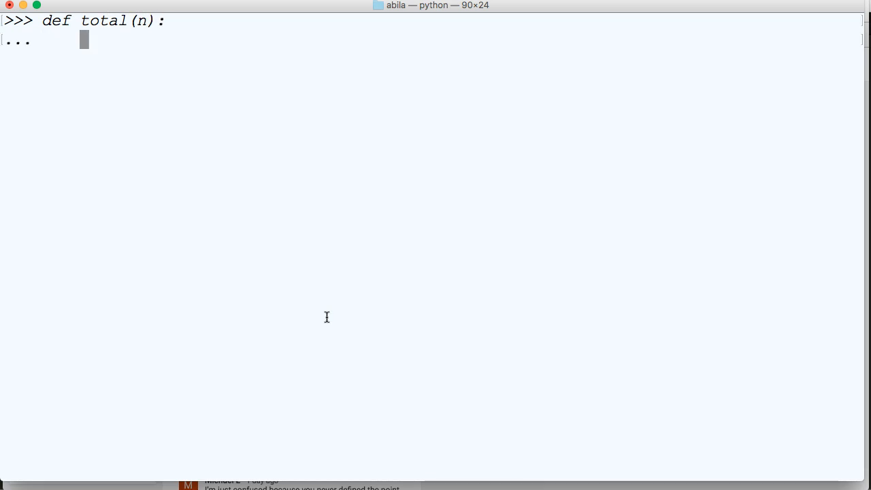
type("if n == 1")
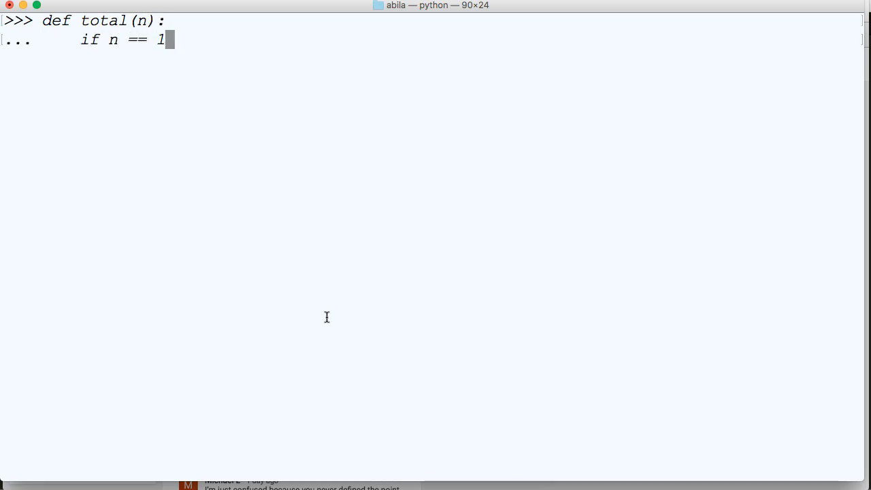
type(":")
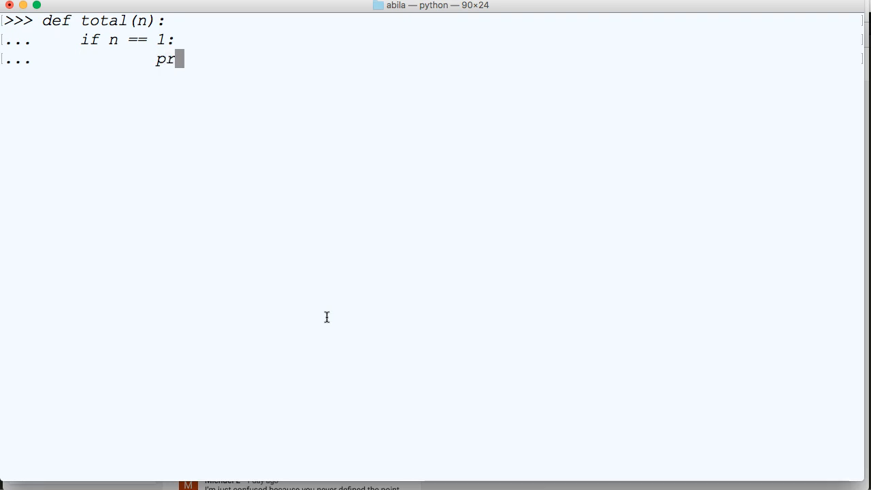
type("int(\"n")
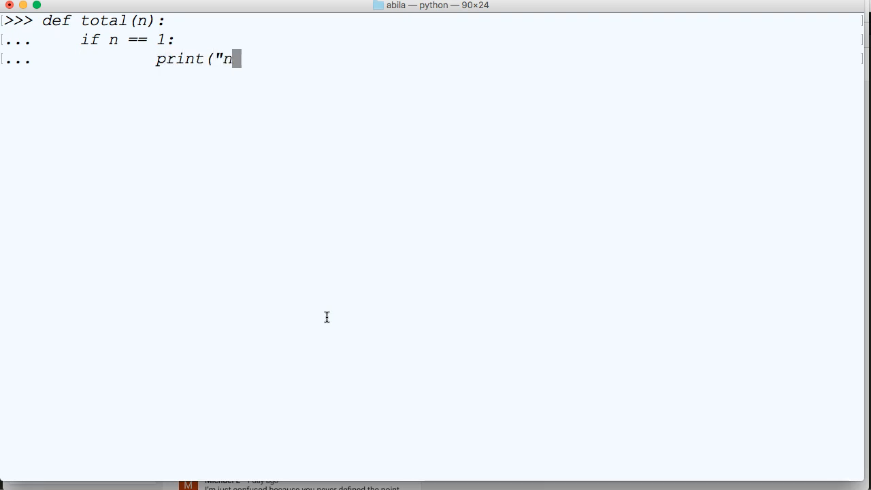
type("is now 1")
type("els")
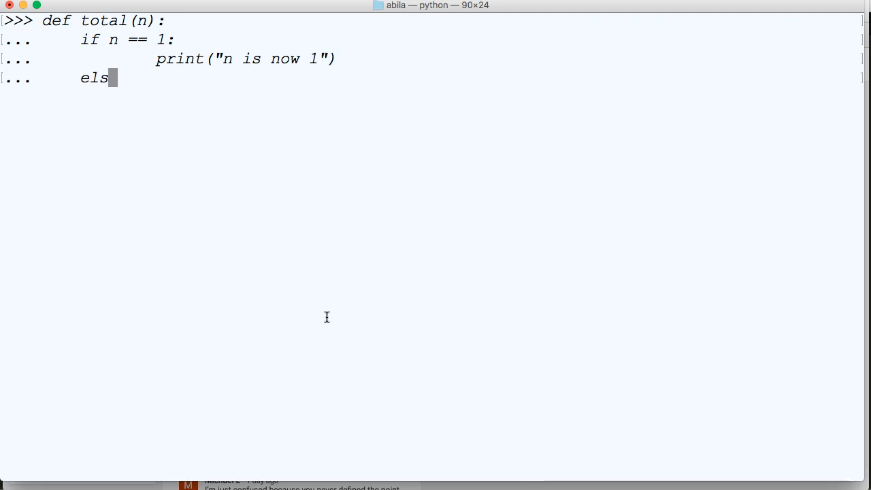
Add the else branch printing n and returning total(n-1)
type("e:")
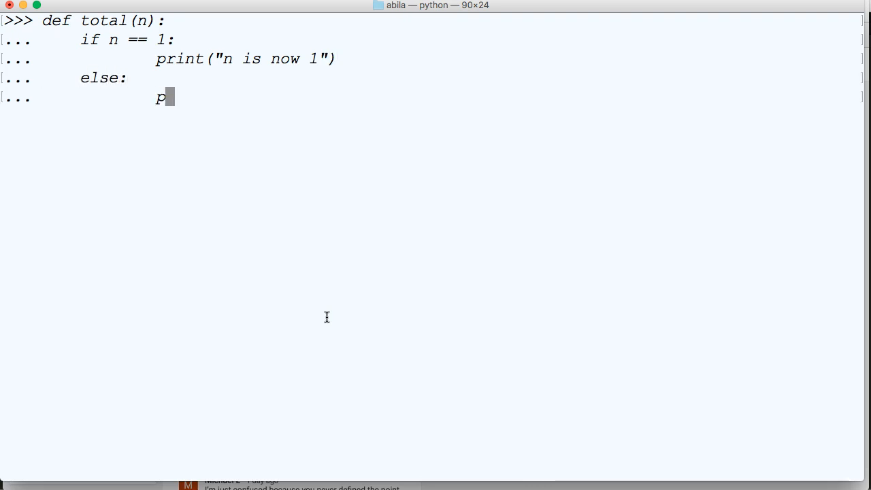
type("rint(n)")
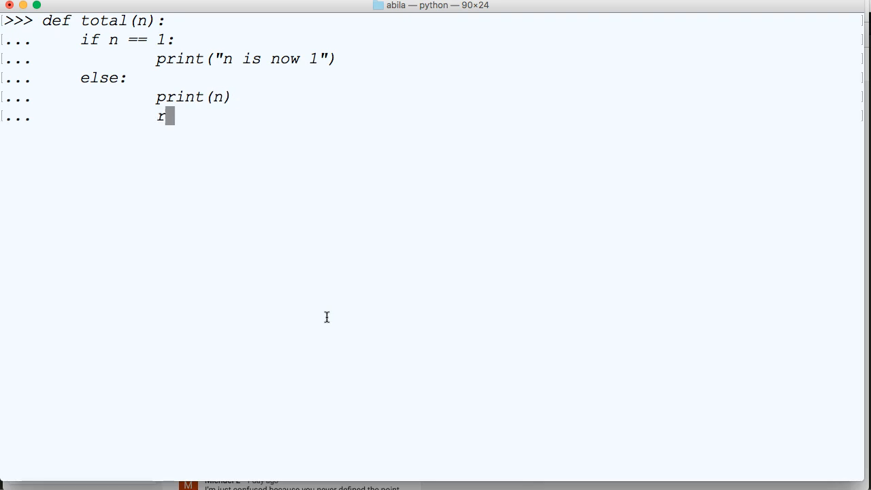
type("eturn")
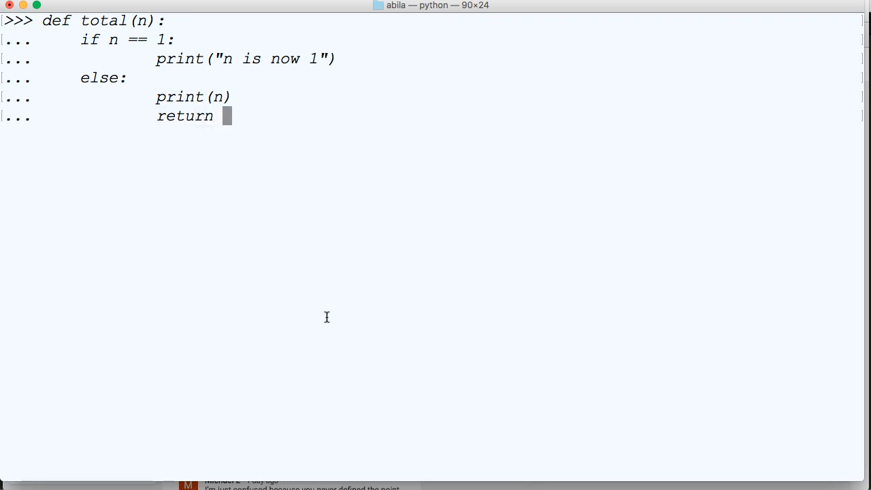
type("total(n-1")
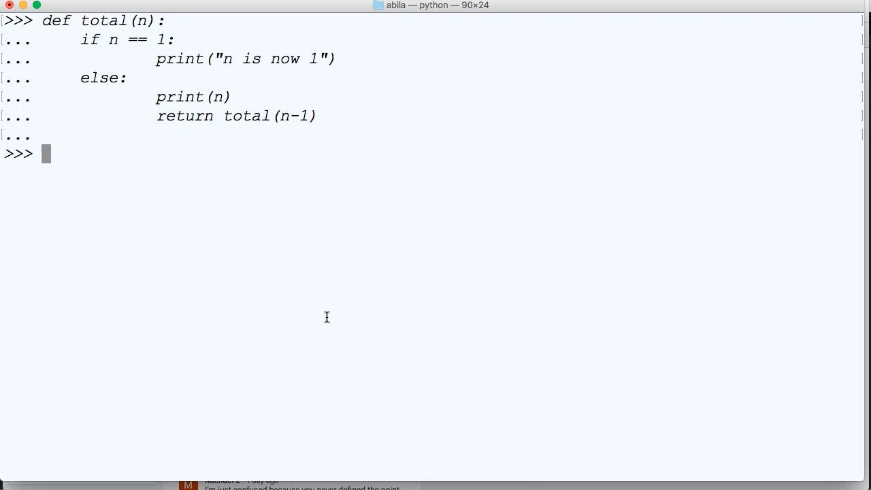
type("total(10")
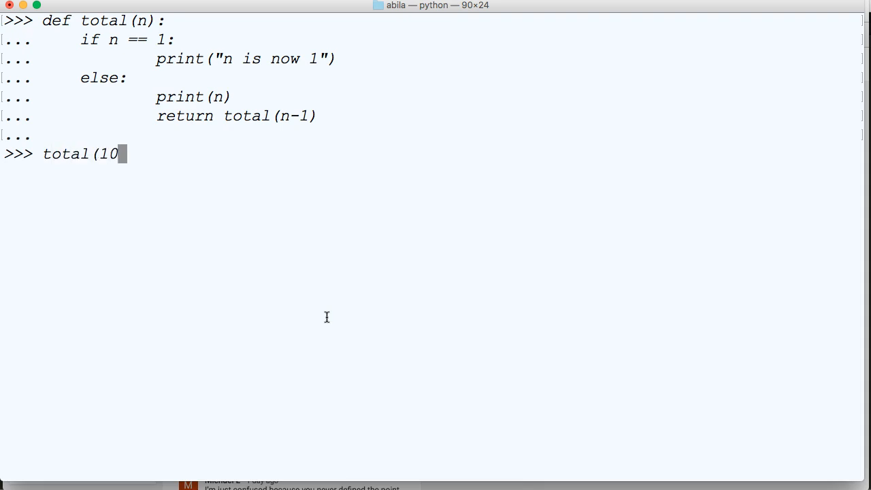
type("00)")
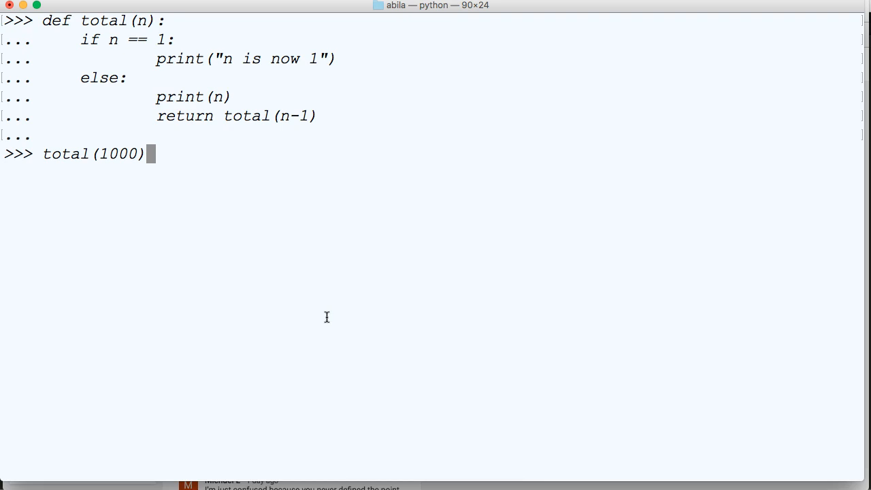
key("Return")
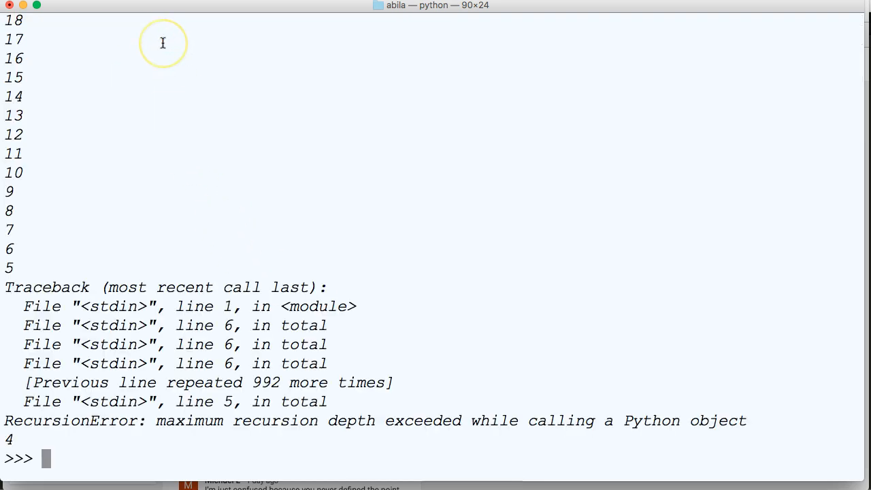
mouse_move(302, 396)
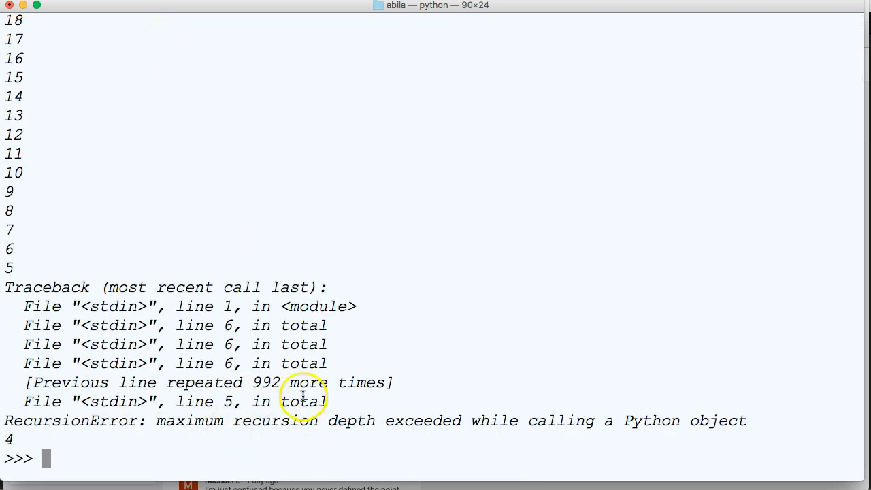
mouse_move(433, 387)
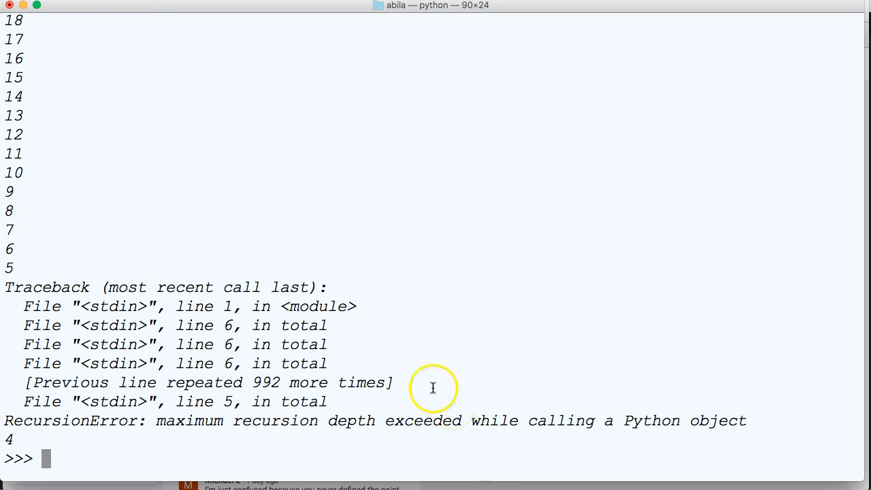
scroll("up", 3)
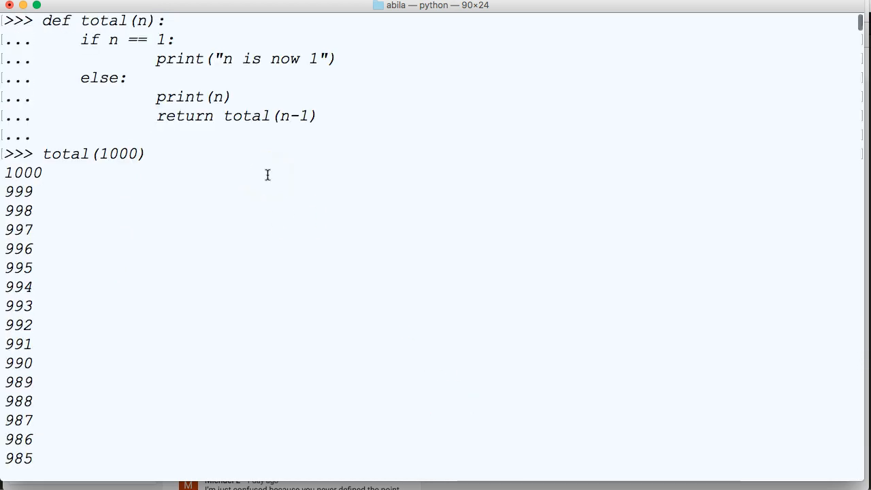
mouse_move(153, 169)
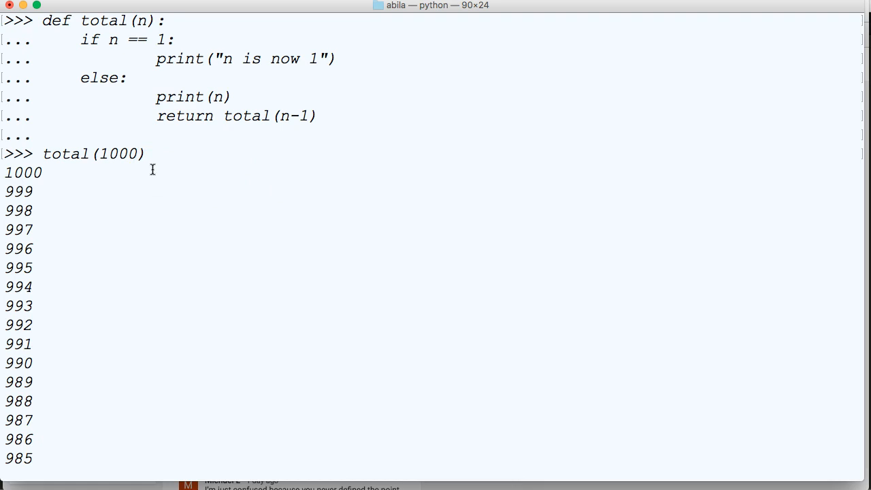
mouse_move(195, 199)
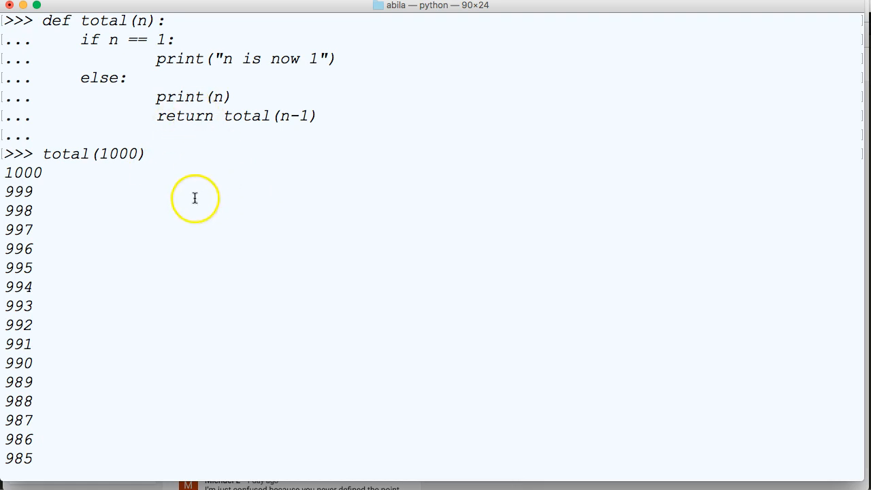
mouse_move(183, 156)
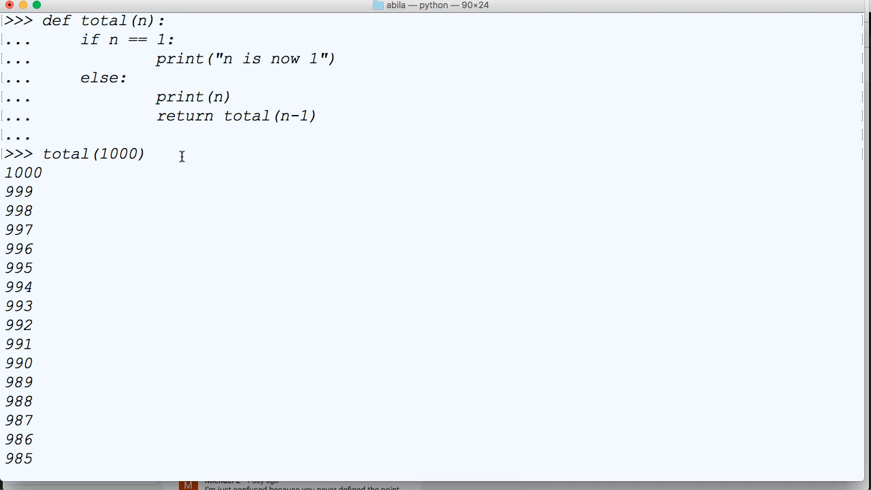
mouse_move(340, 127)
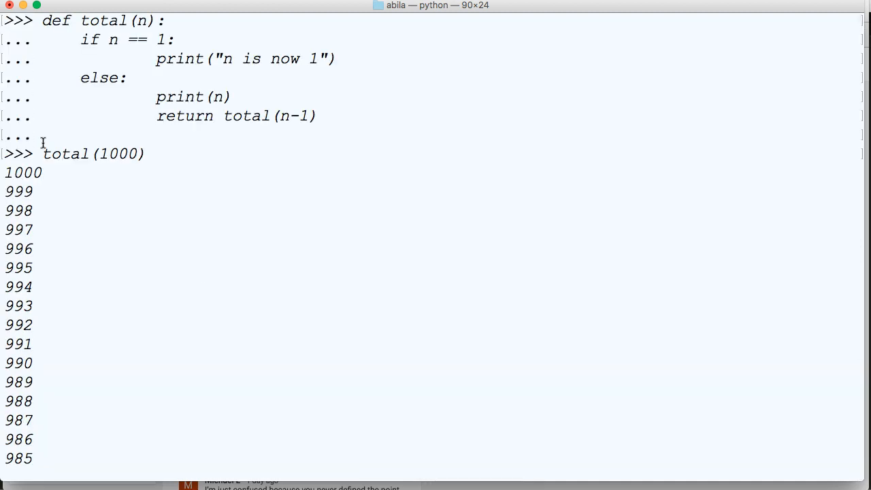
scroll("down", 3)
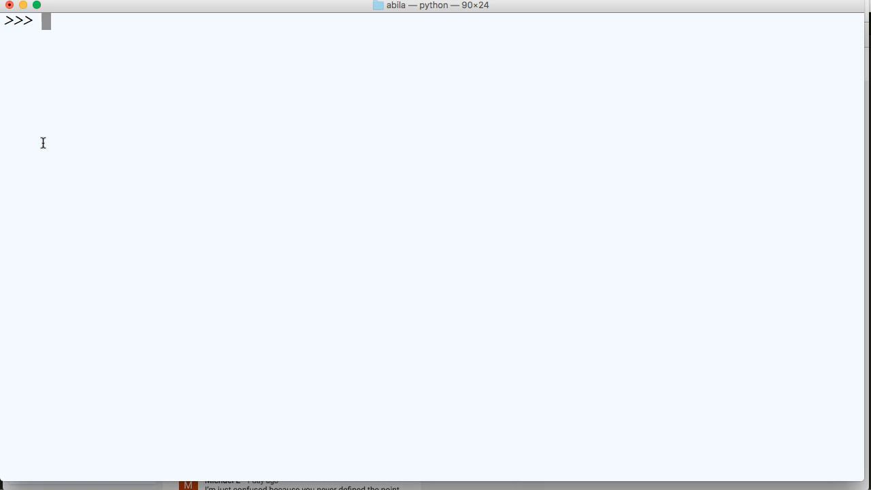
Redefine total(n) with n1 = n and a while n1 >= 1 loop header
type("def total(")
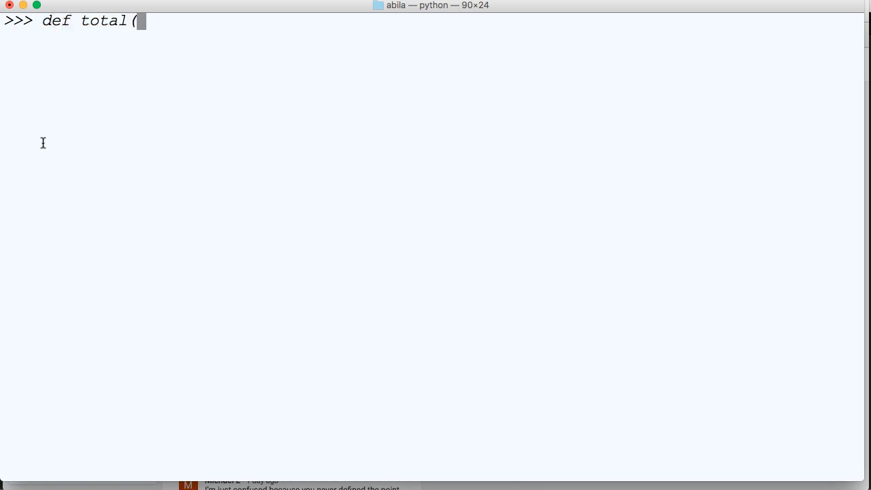
type("n):")
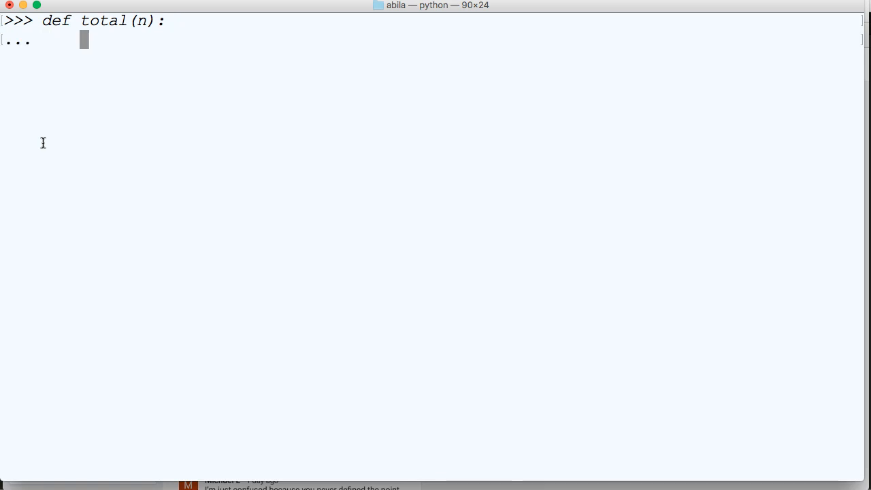
type("n1 = n")
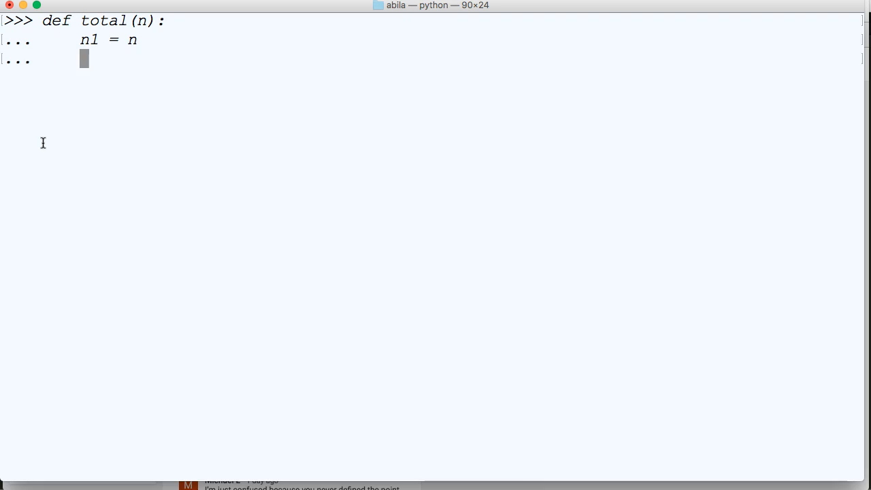
type("while n")
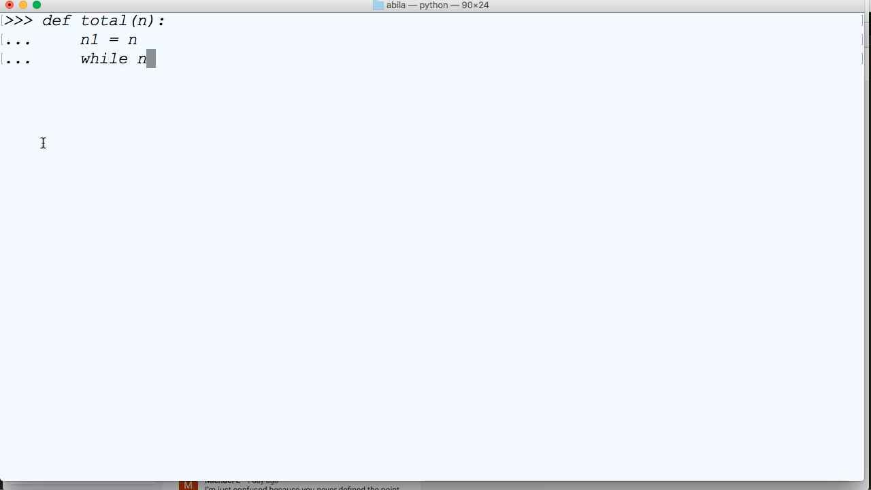
type("1")
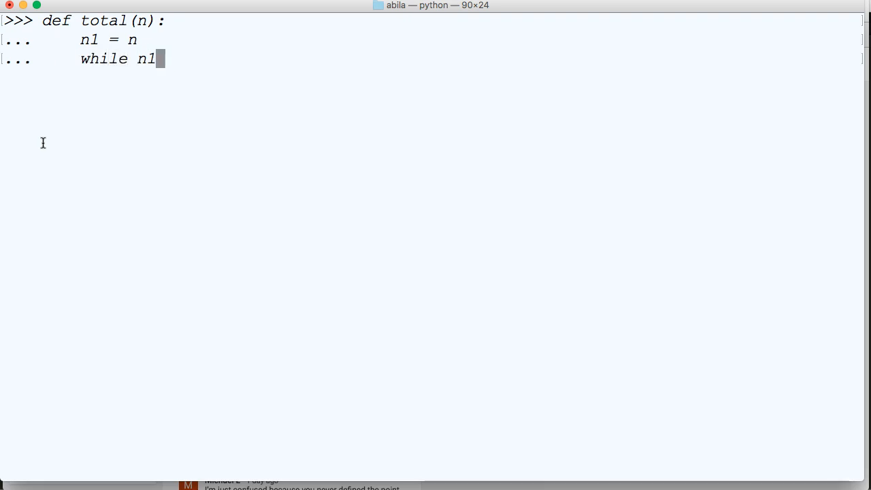
type(">")
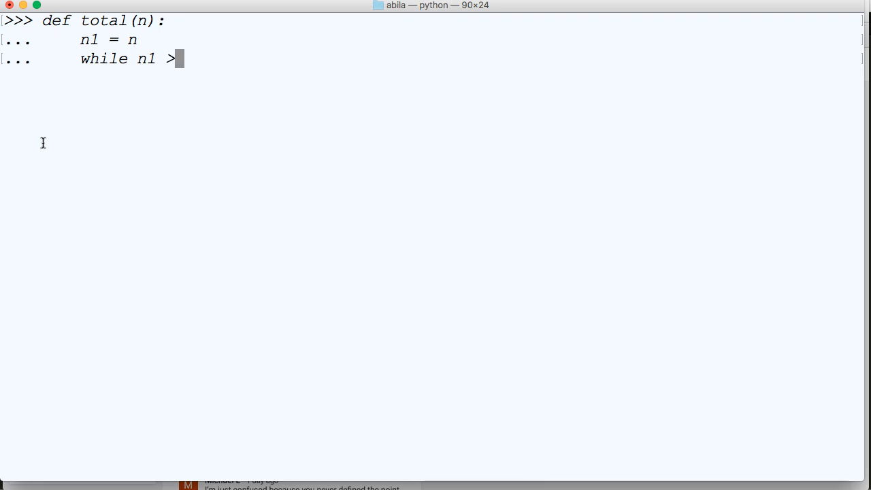
type("= 1:")
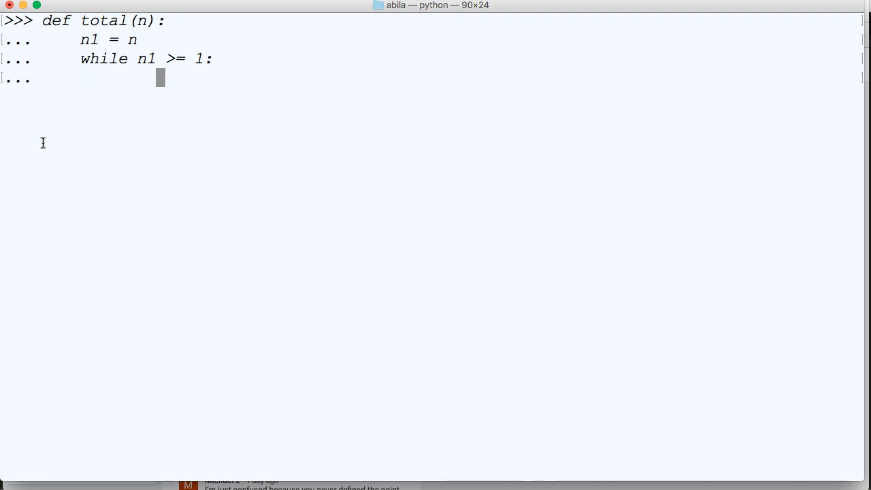
Write the loop body print(n1) and n1 -= 1, then begin the total( call
type("pri")
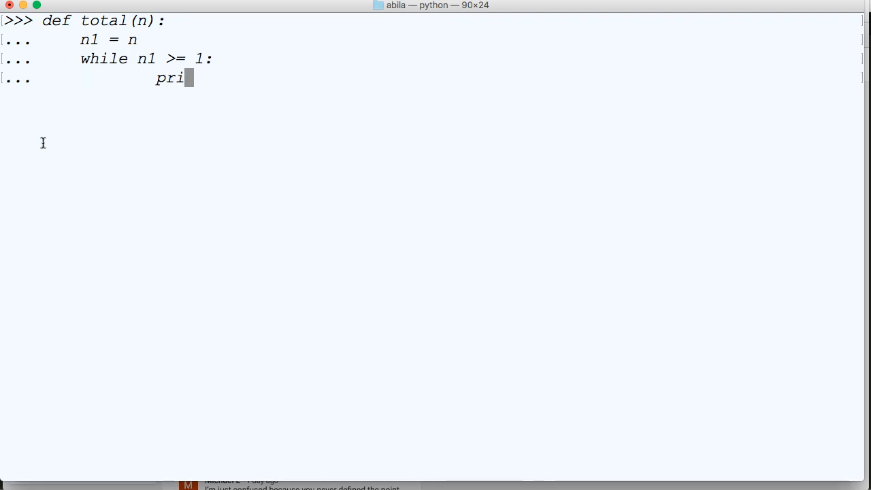
type("nt(n1")
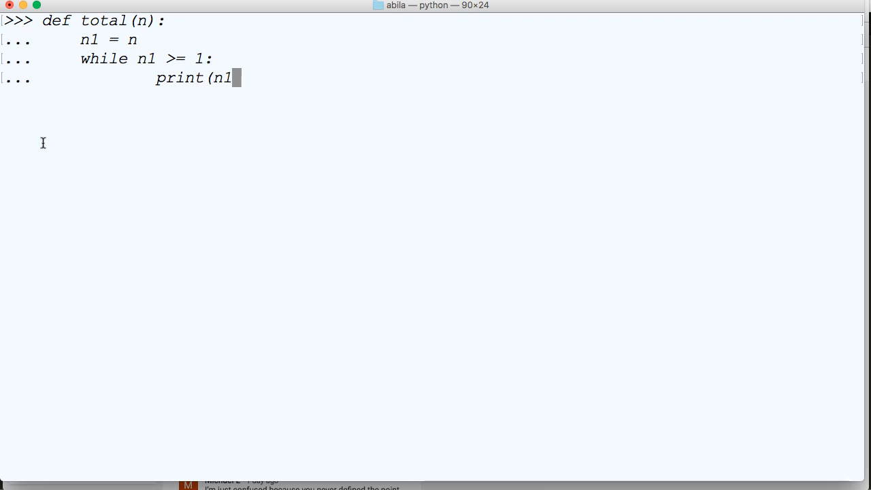
key("Return")
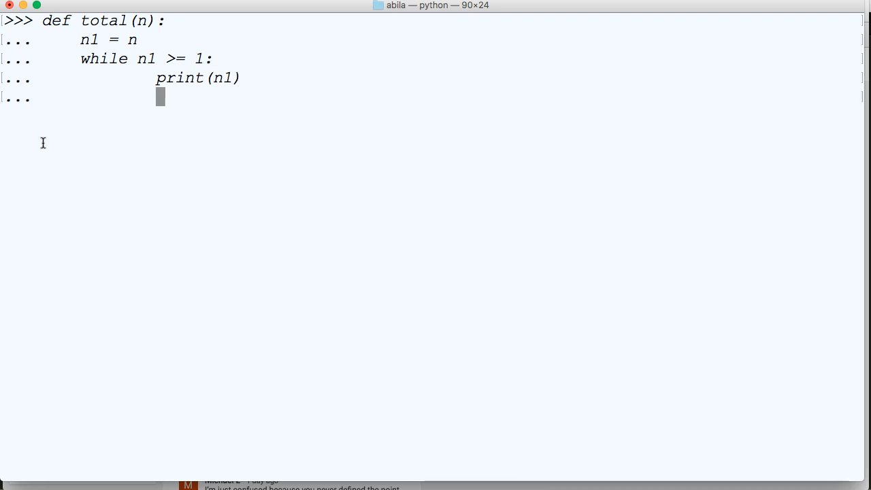
type("n1 -= 1")
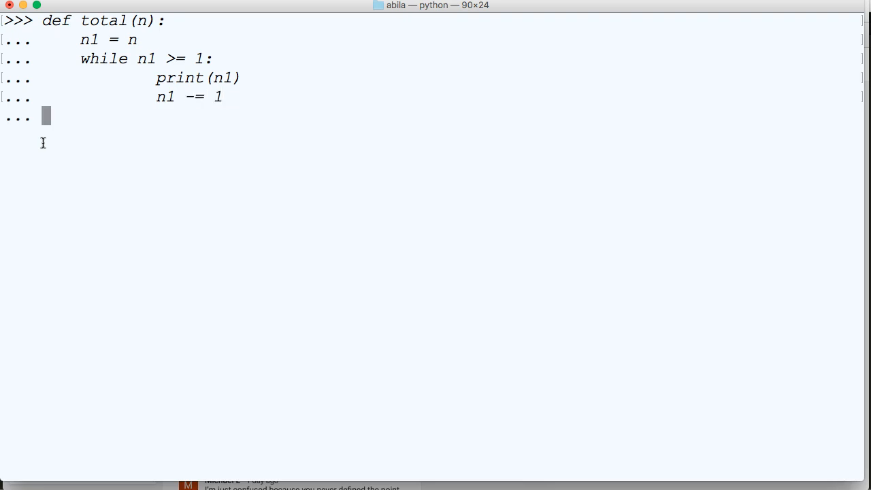
type("total(")
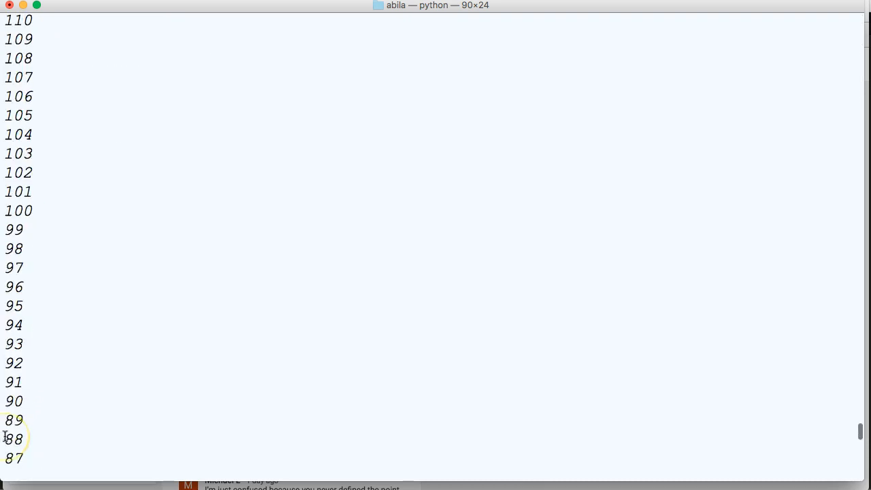
Scroll back through the total(1000) countdown output to the definition and call
scroll("up", 3)
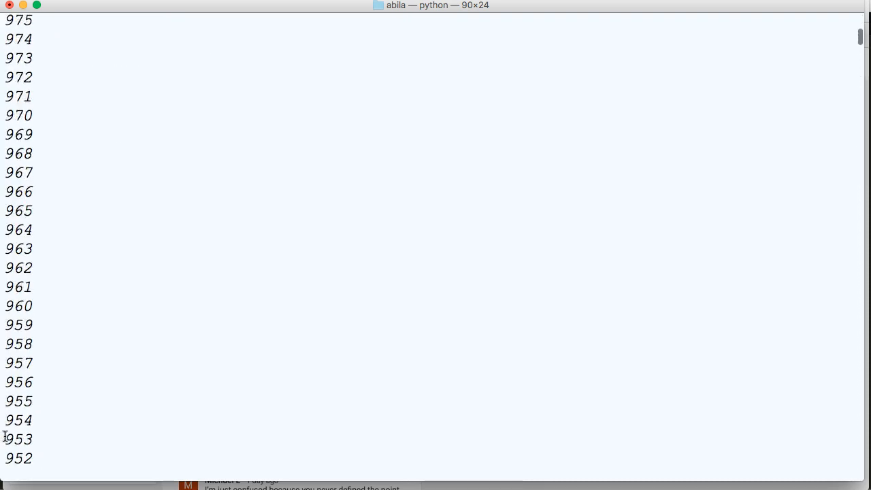
scroll("up", 3)
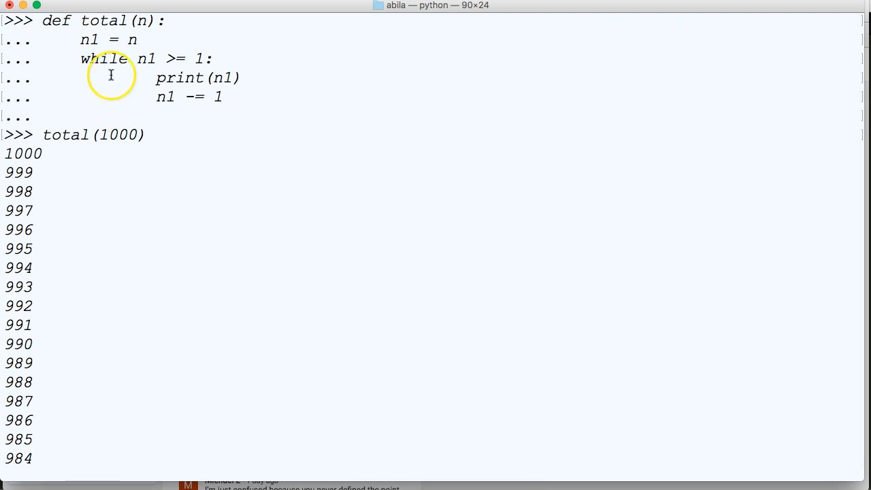